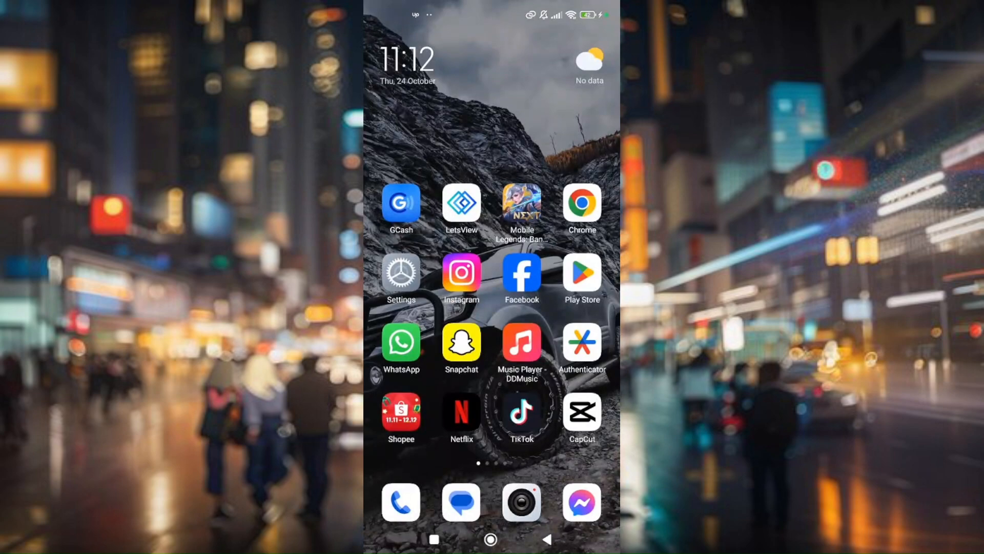
Step: Launch the Google Play Store from the home screen
left_click(581, 276)
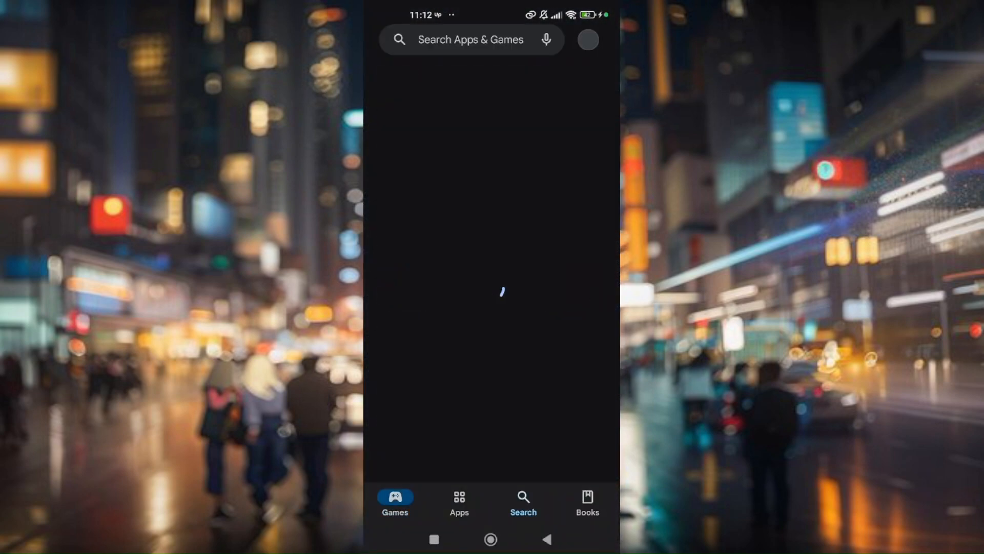
Step: Search Play Store for 'capcut' and view its listing showing it installed with no update
type("cap")
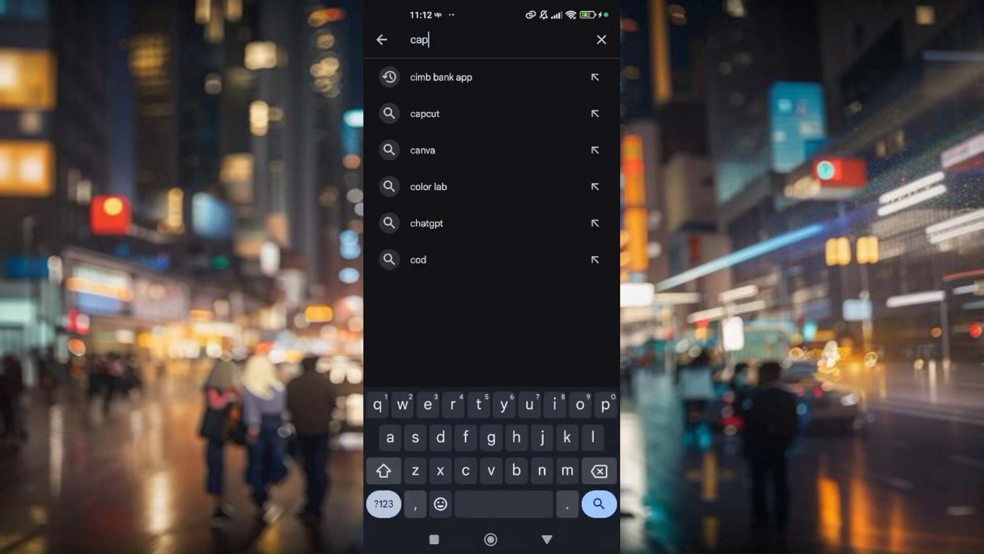
left_click(423, 114)
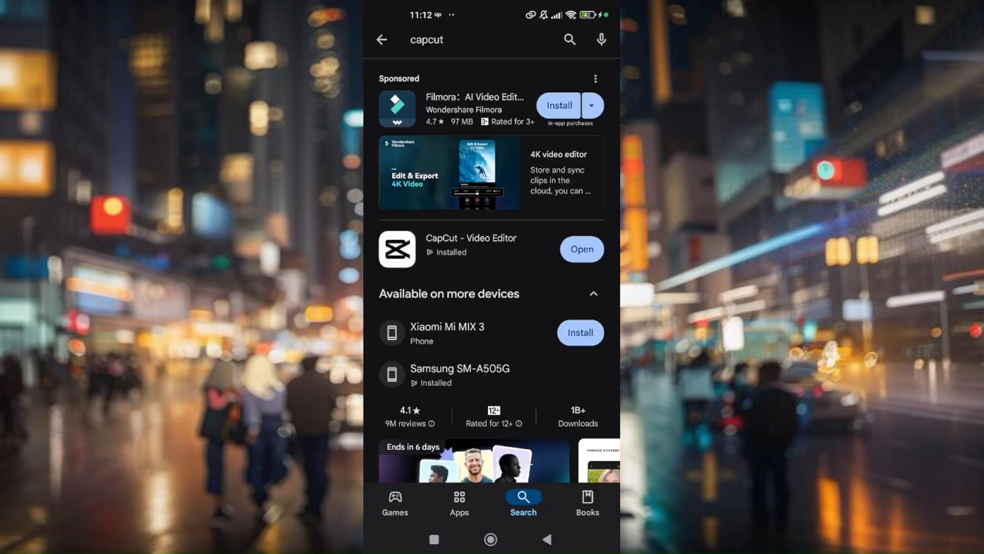
left_click(471, 248)
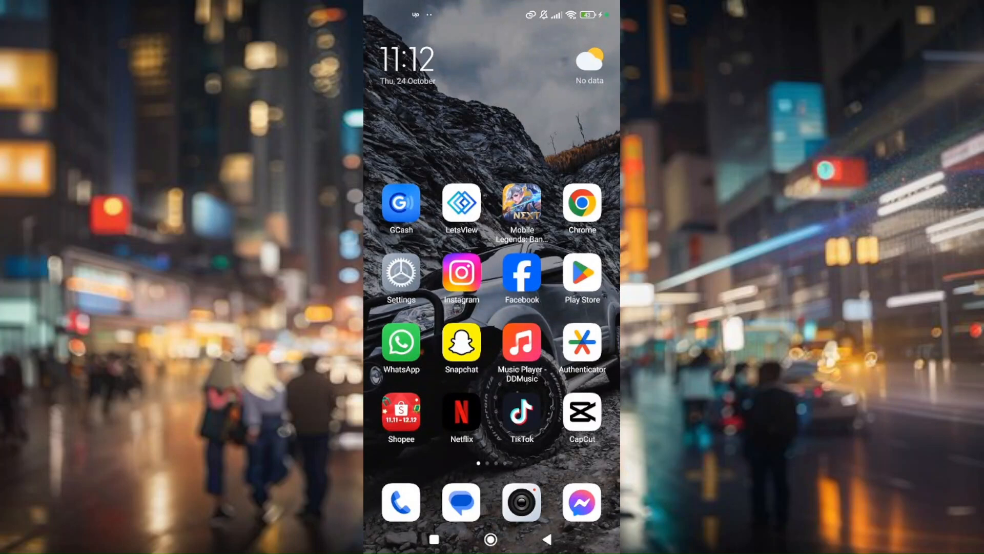
Step: Go into Settings and scroll down to the Apps section
left_click(401, 275)
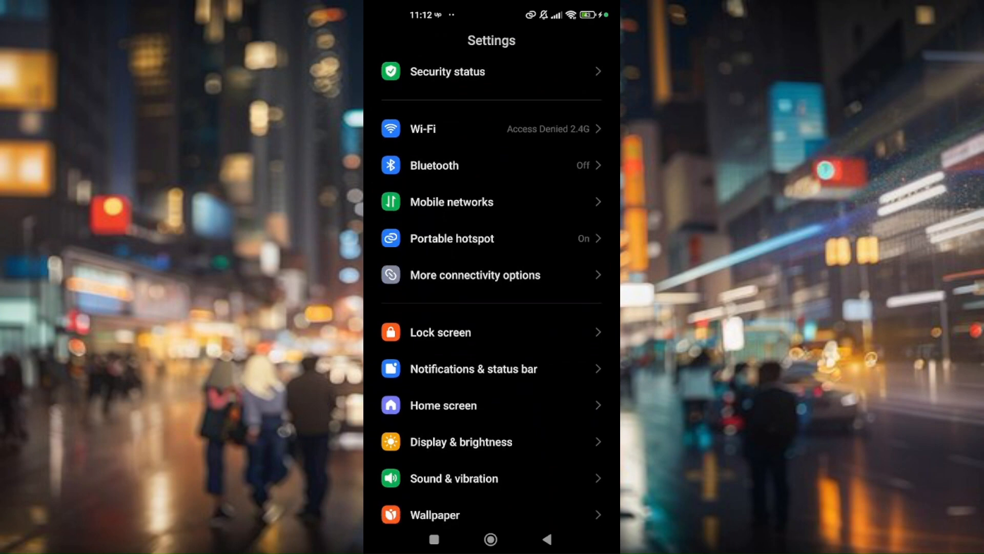
scroll("down", 3)
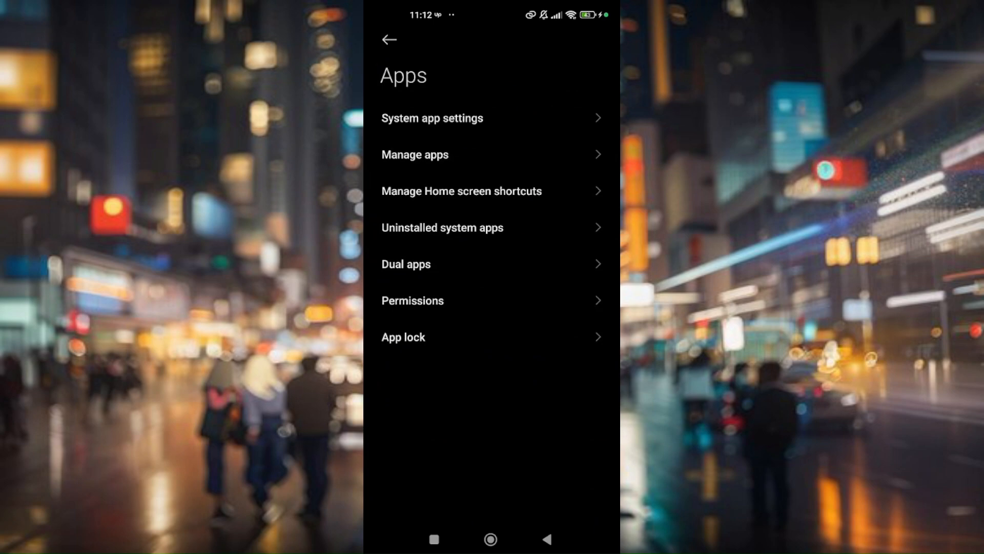
Step: Find 'capcut' in Manage apps and show its Clear data / Clear cache choices
left_click(414, 154)
type("c")
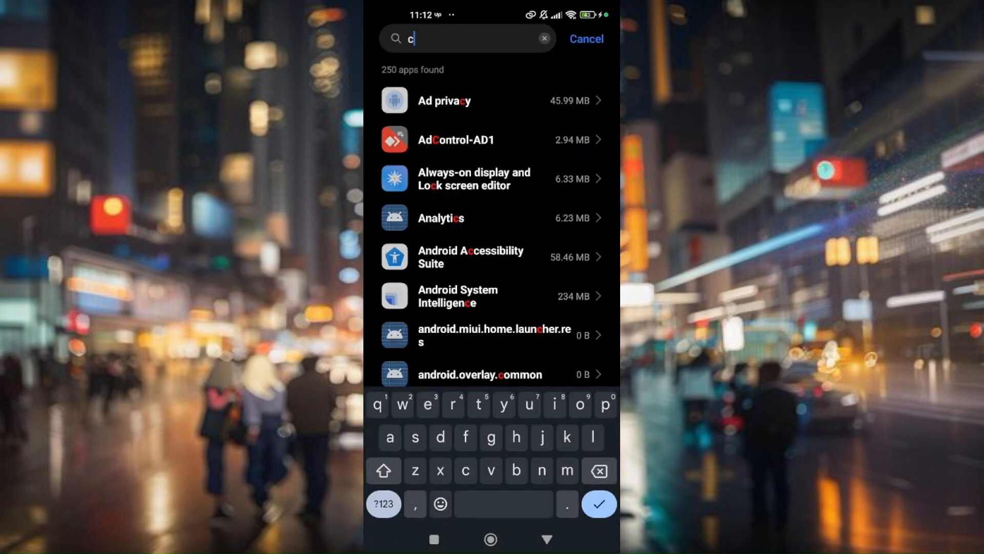
type("apcut")
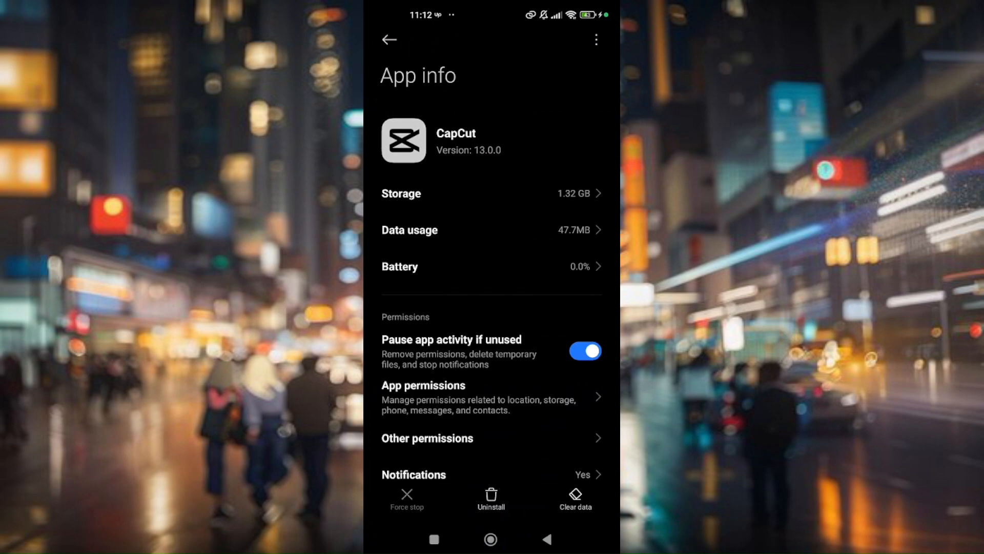
left_click(574, 496)
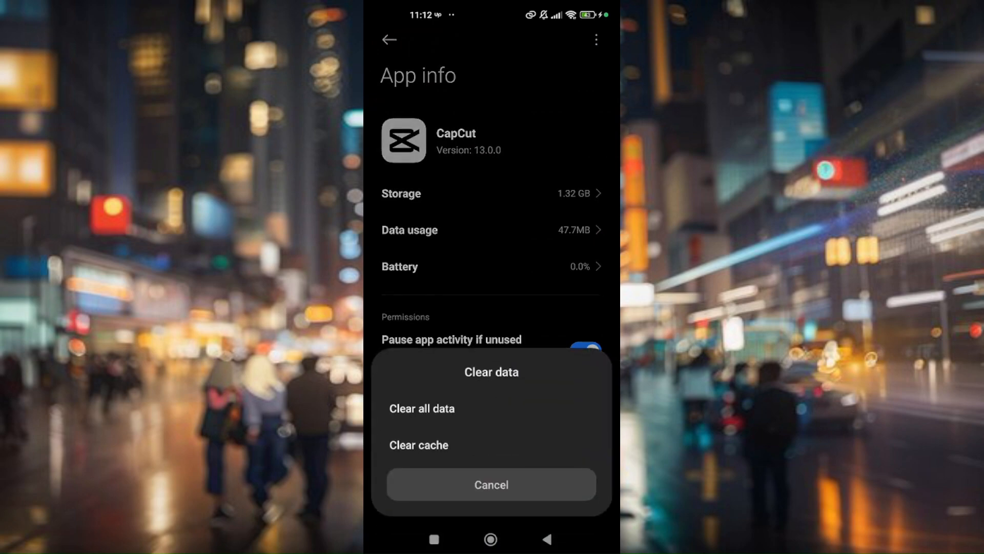